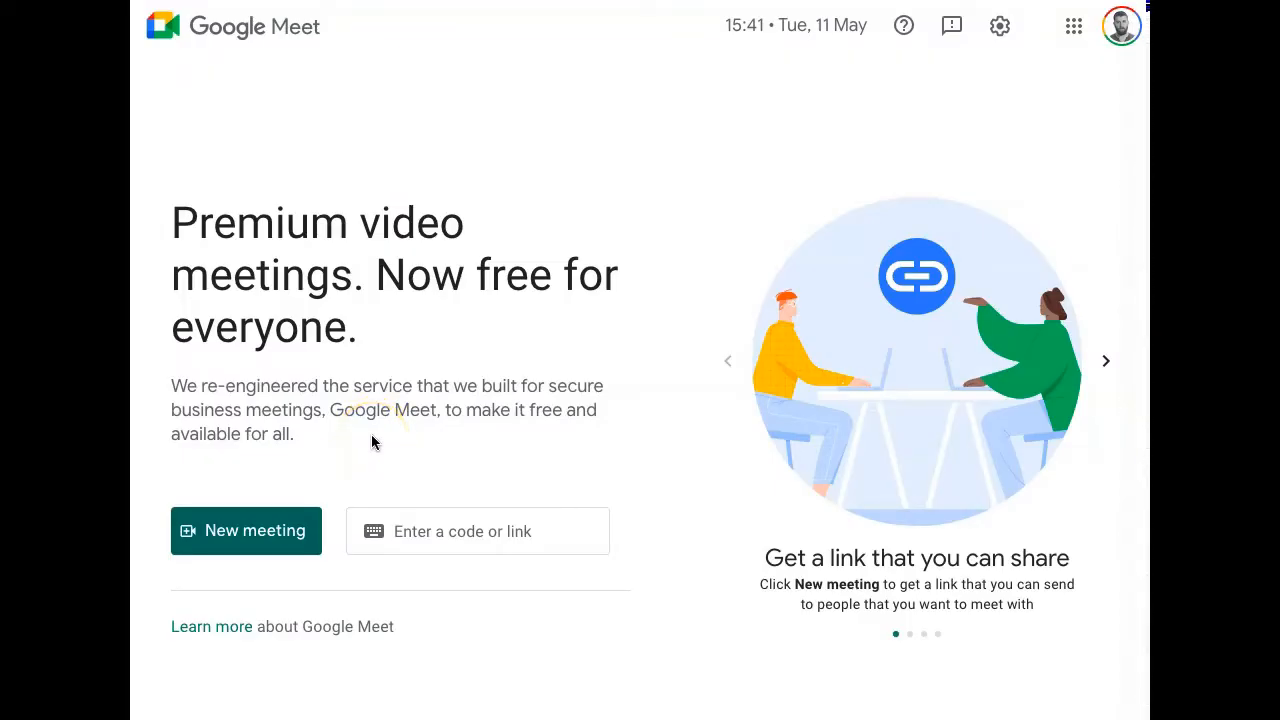
Start an instant meeting from the New meeting dropdown
left_click(245, 530)
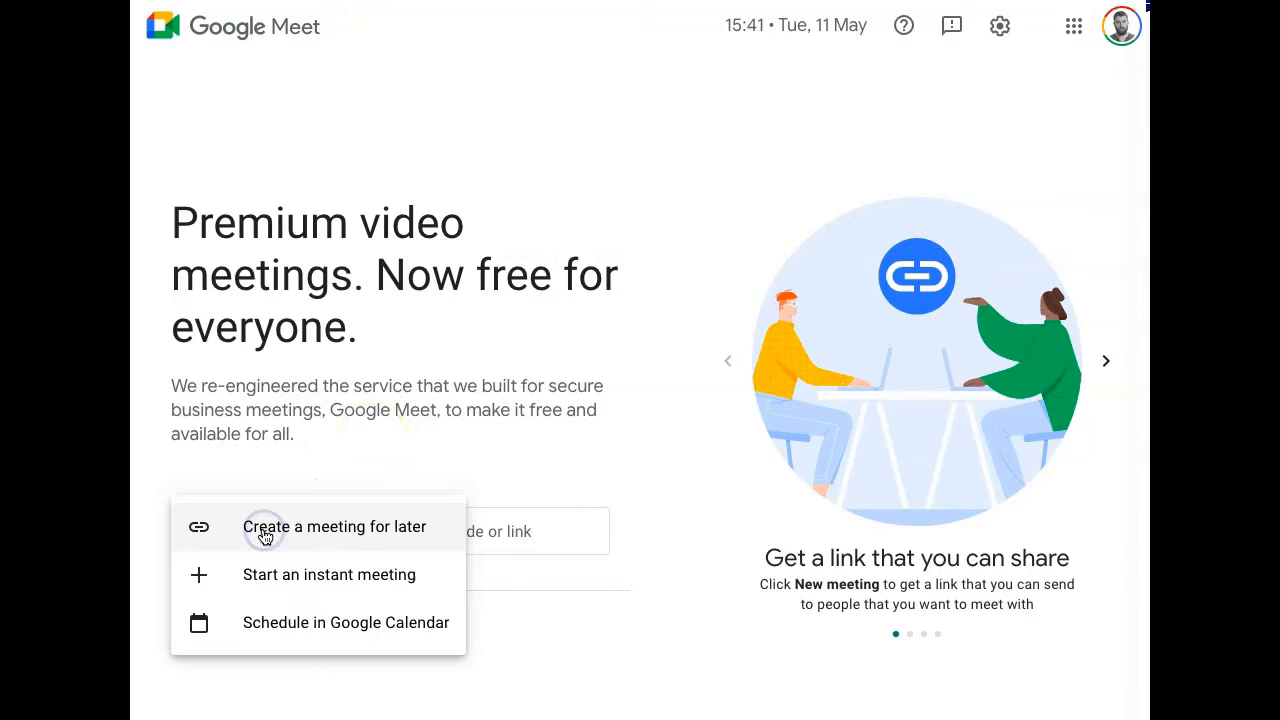
mouse_move(266, 564)
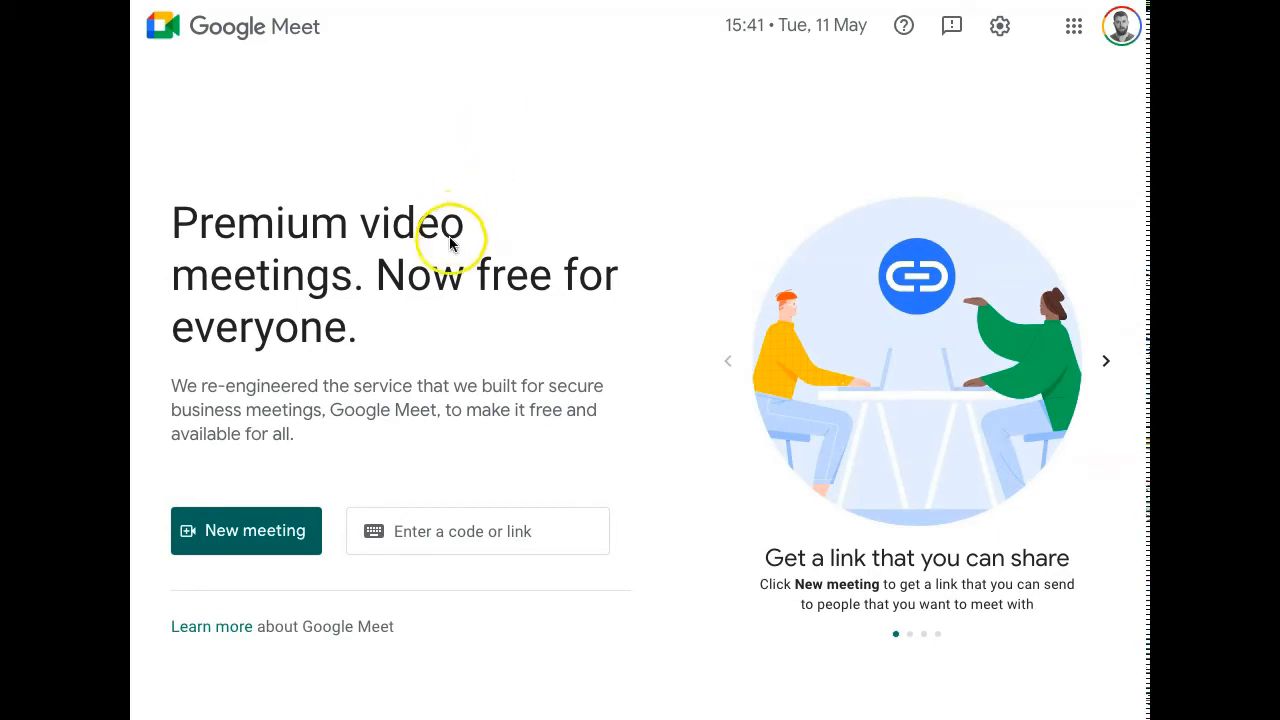
mouse_move(285, 517)
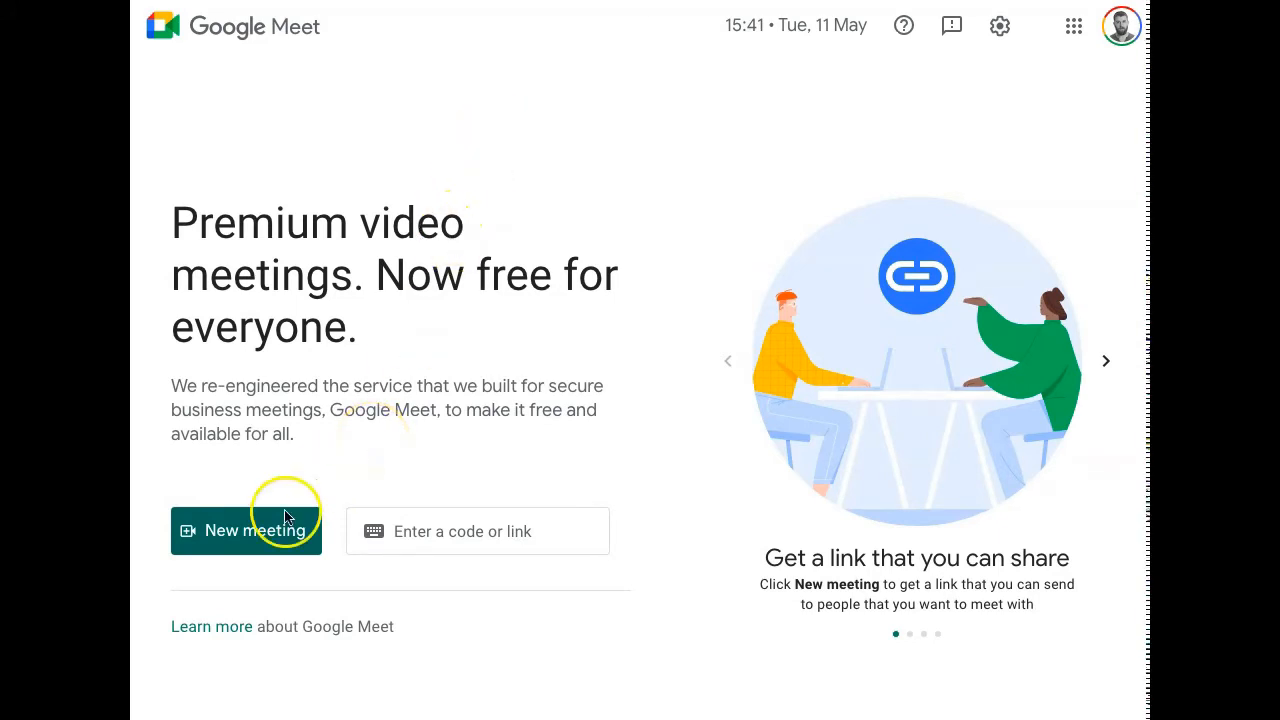
left_click(246, 530)
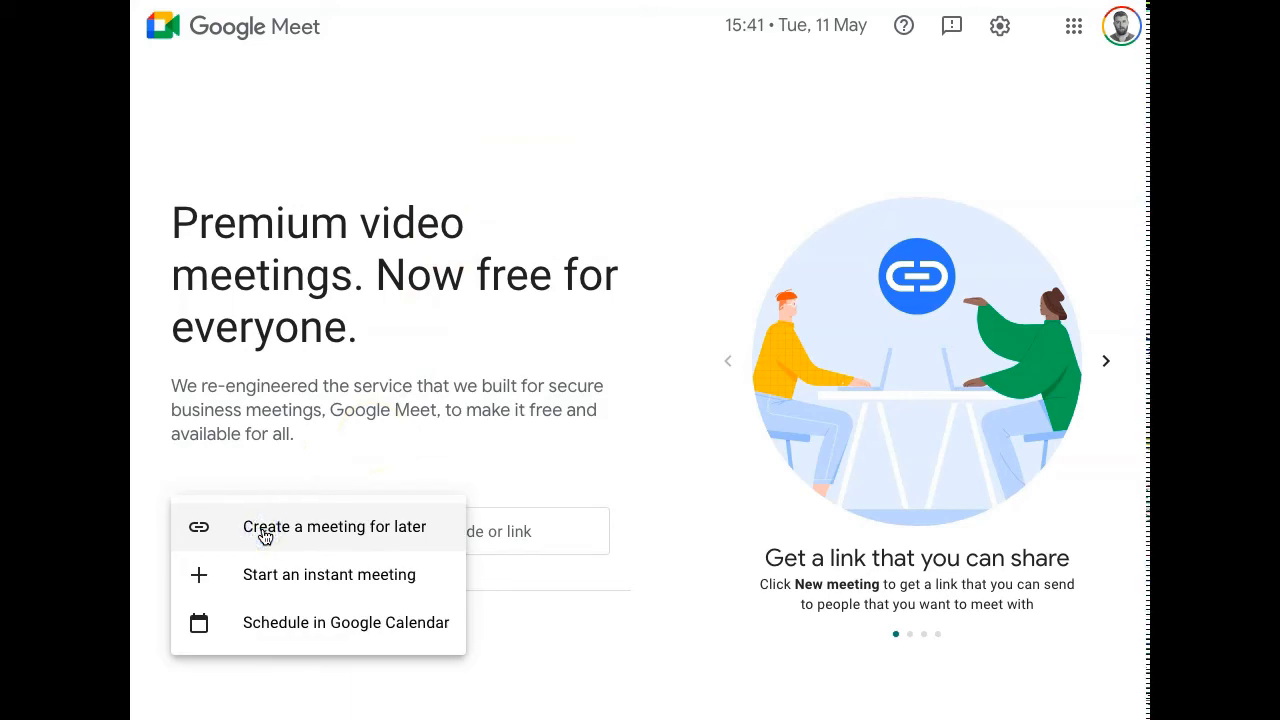
mouse_move(265, 565)
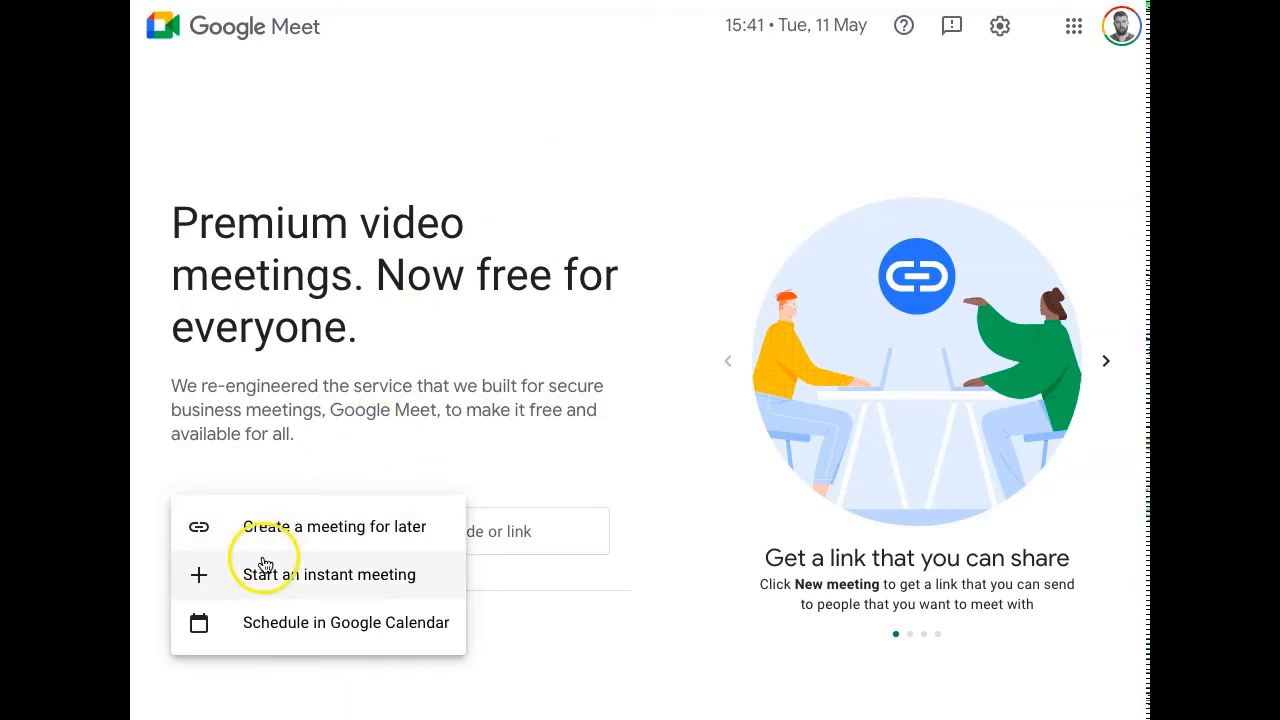
left_click(328, 574)
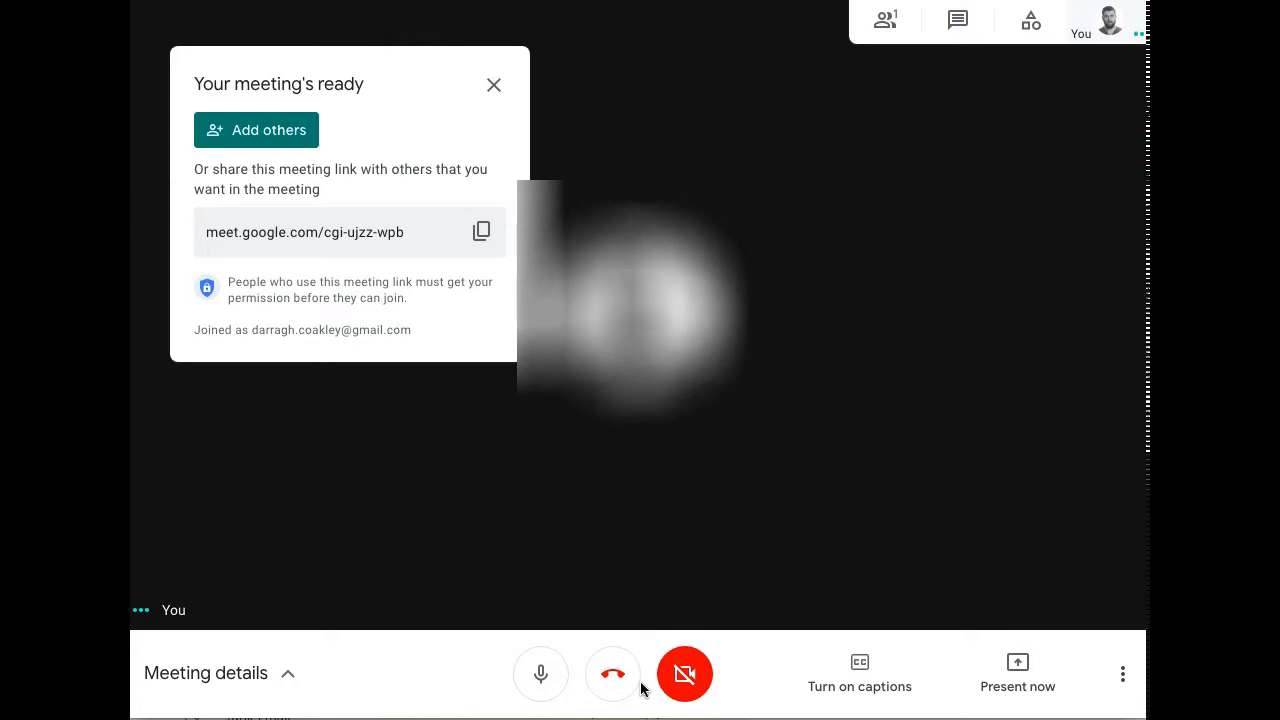
mouse_move(427, 670)
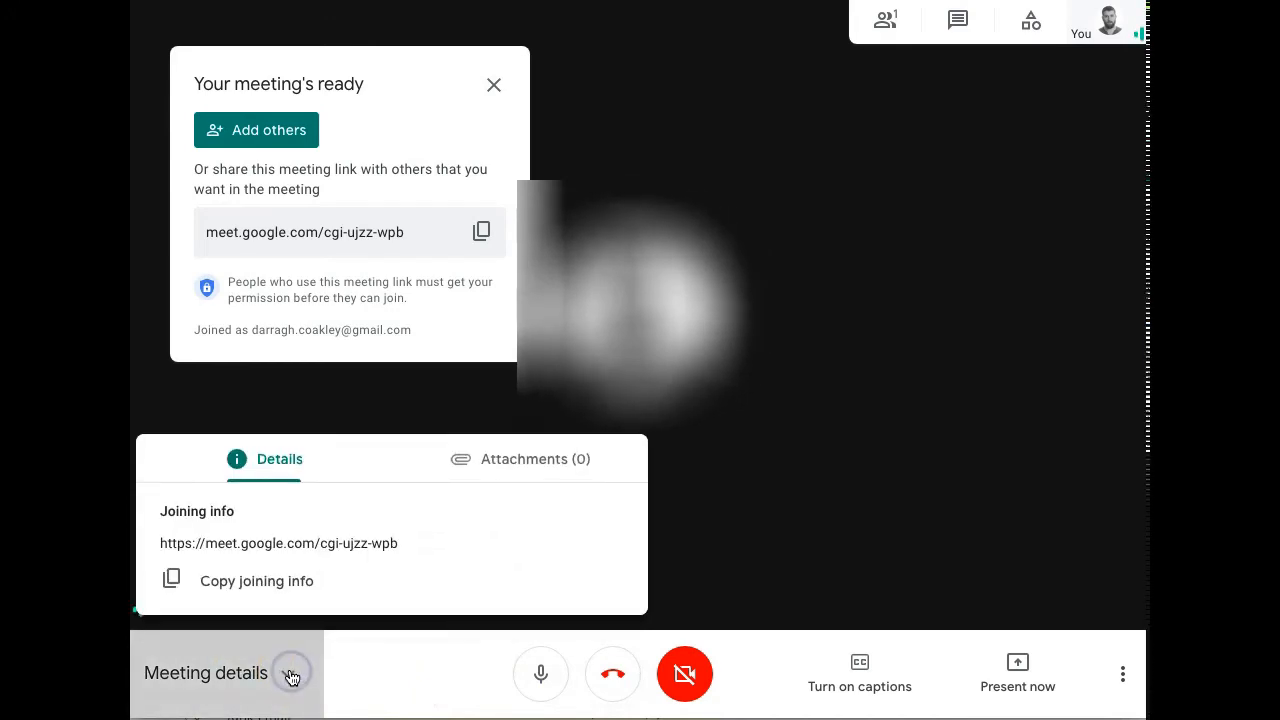
triple_click(278, 543)
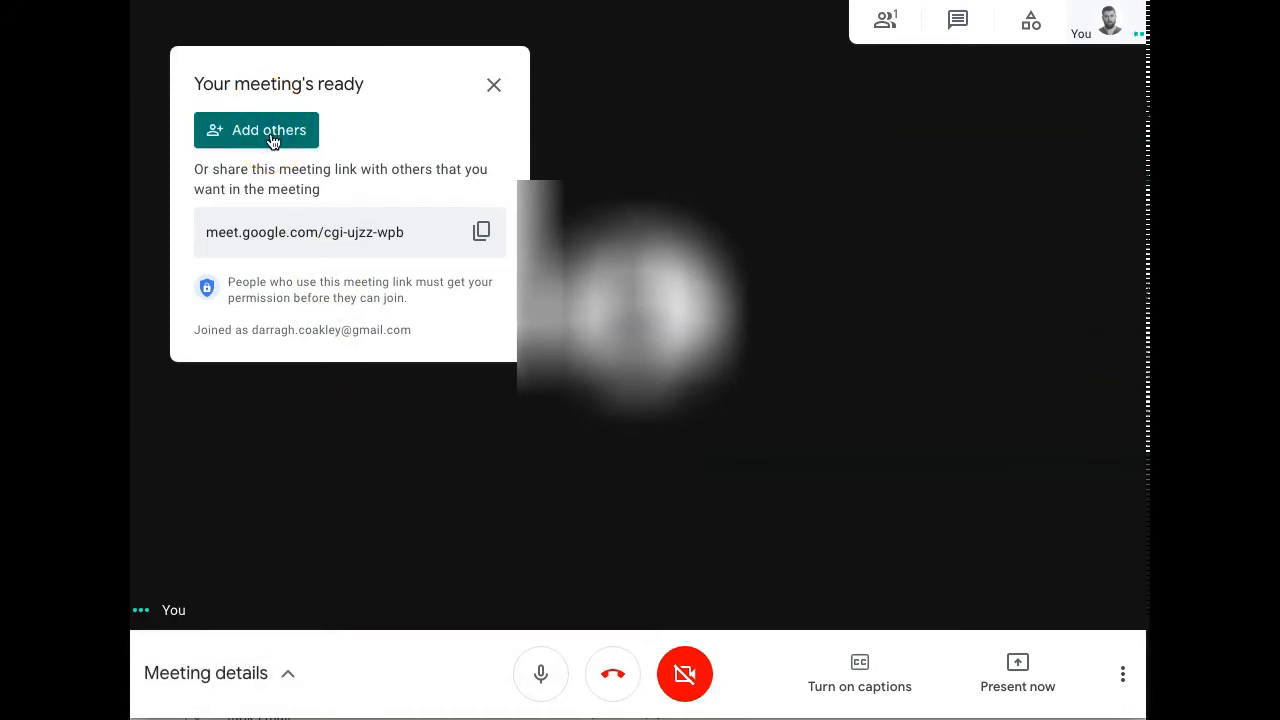
left_click(256, 130)
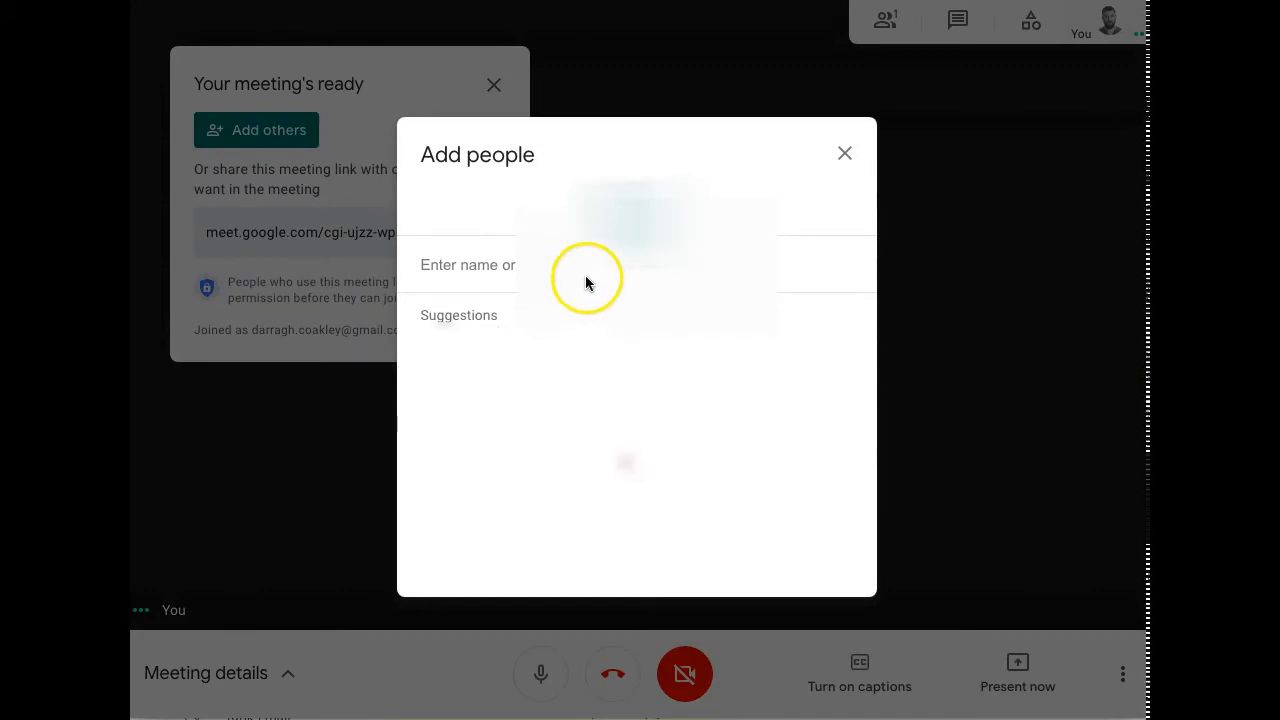
left_click(844, 153)
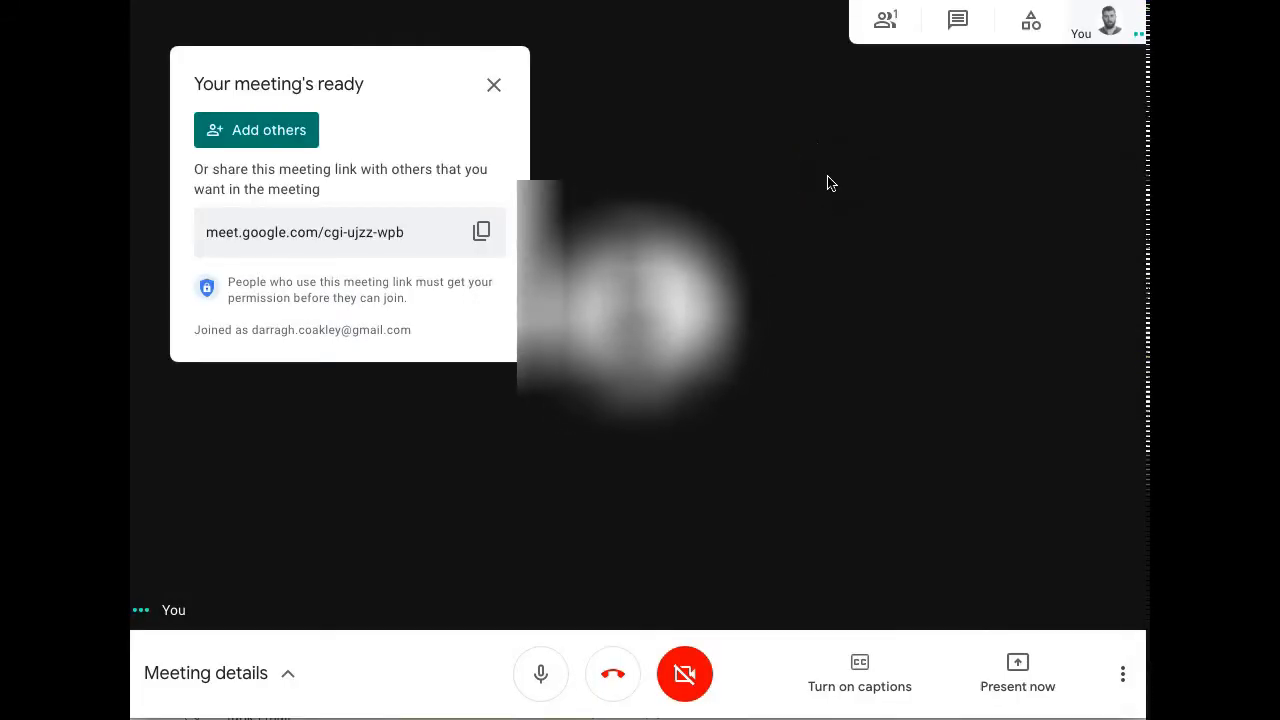
mouse_move(1030, 18)
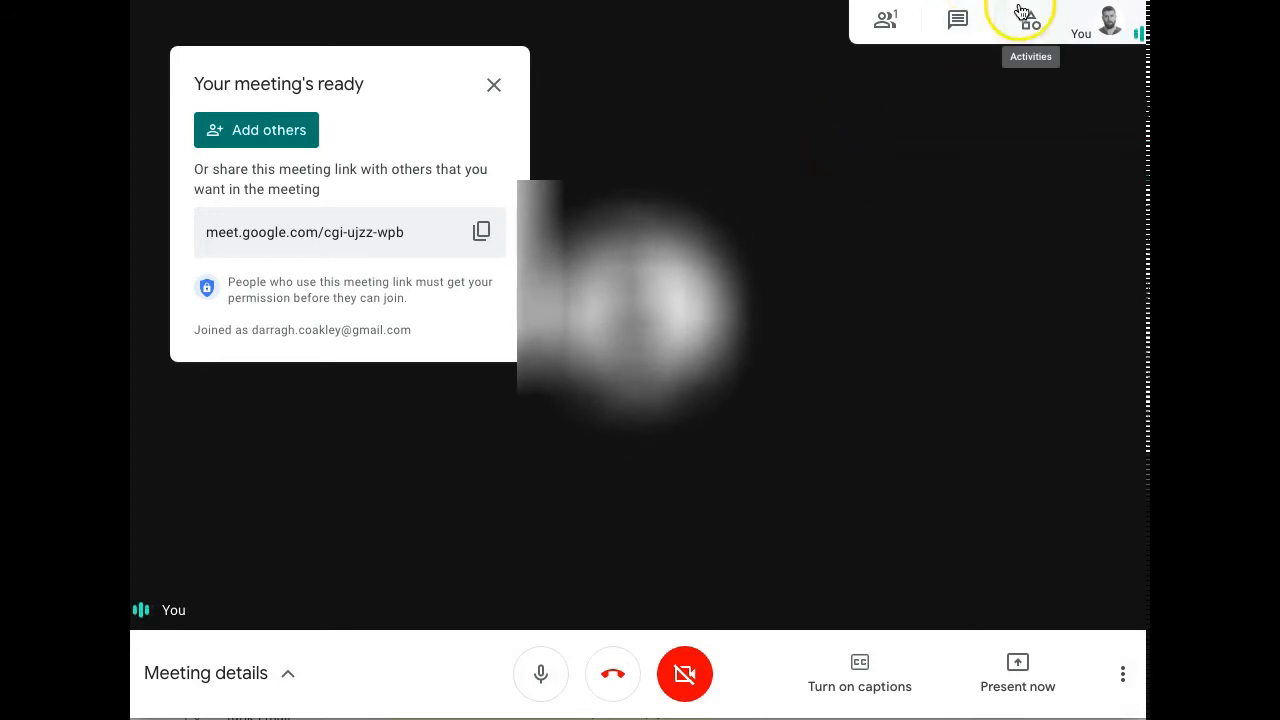
mouse_move(1089, 20)
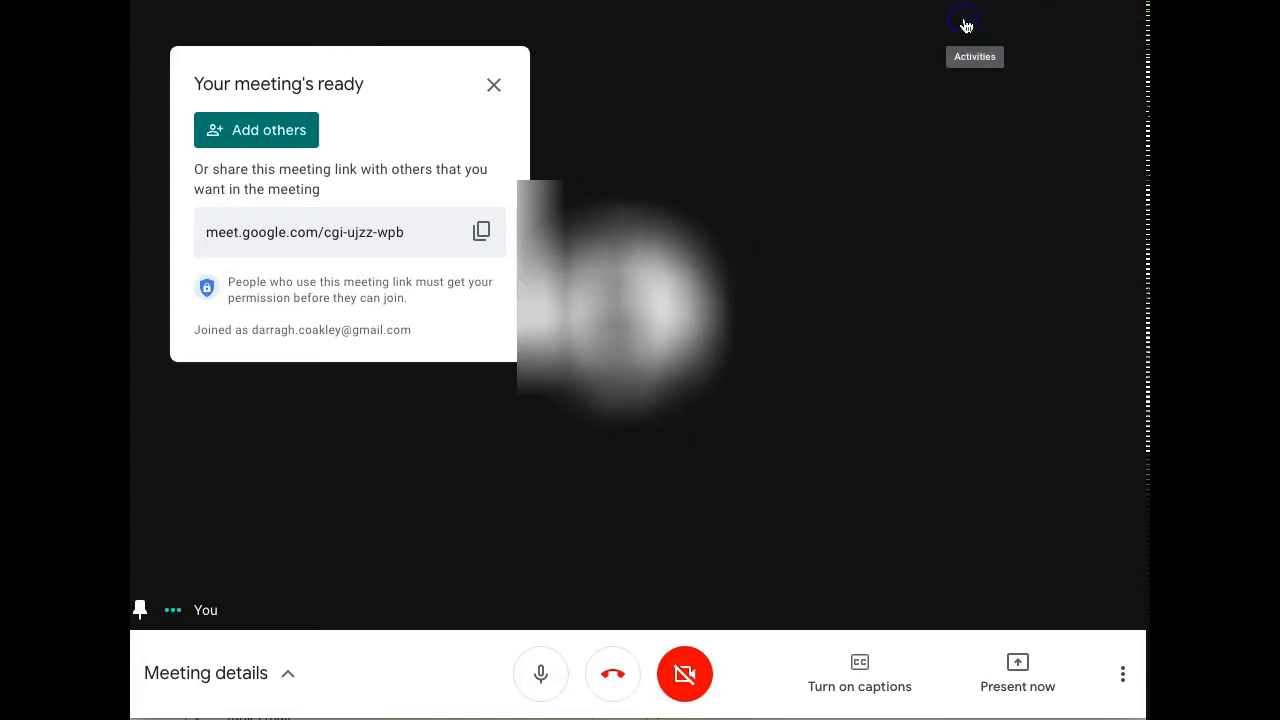
Send 'Hello everyone' in the meeting chat, then close the chat panel
type("Hello everyone")
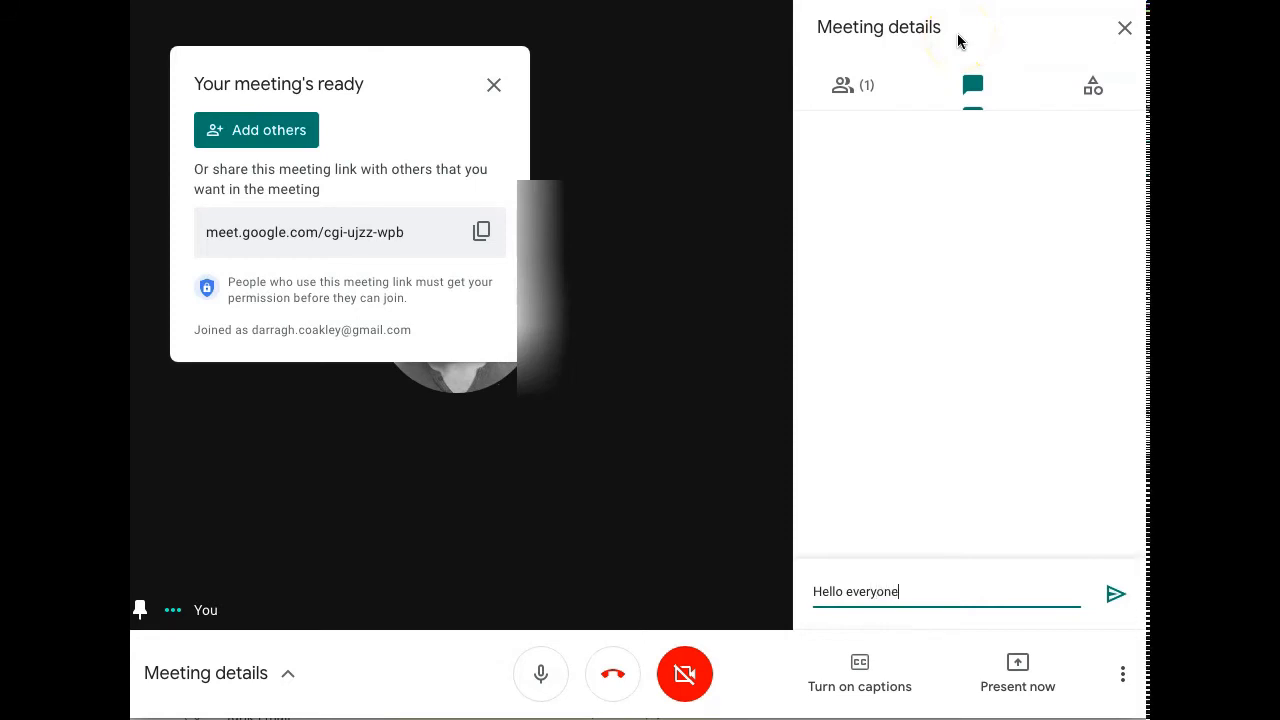
left_click(1115, 593)
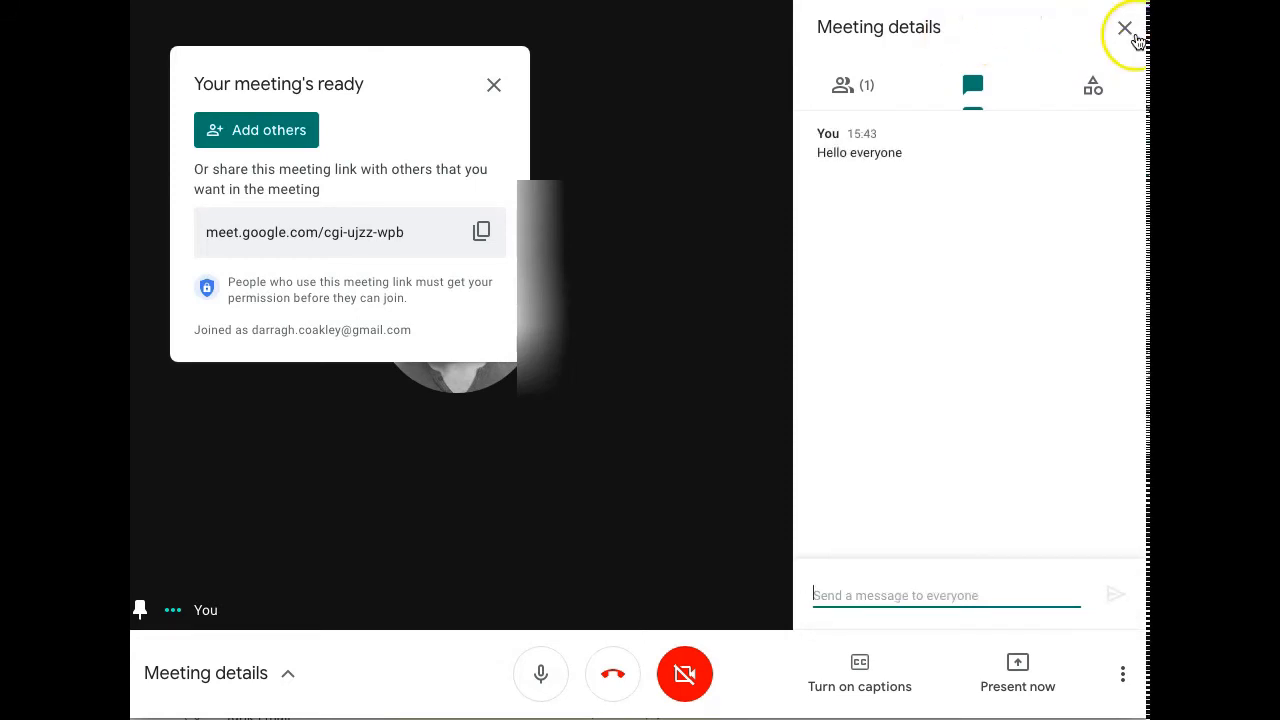
left_click(1124, 27)
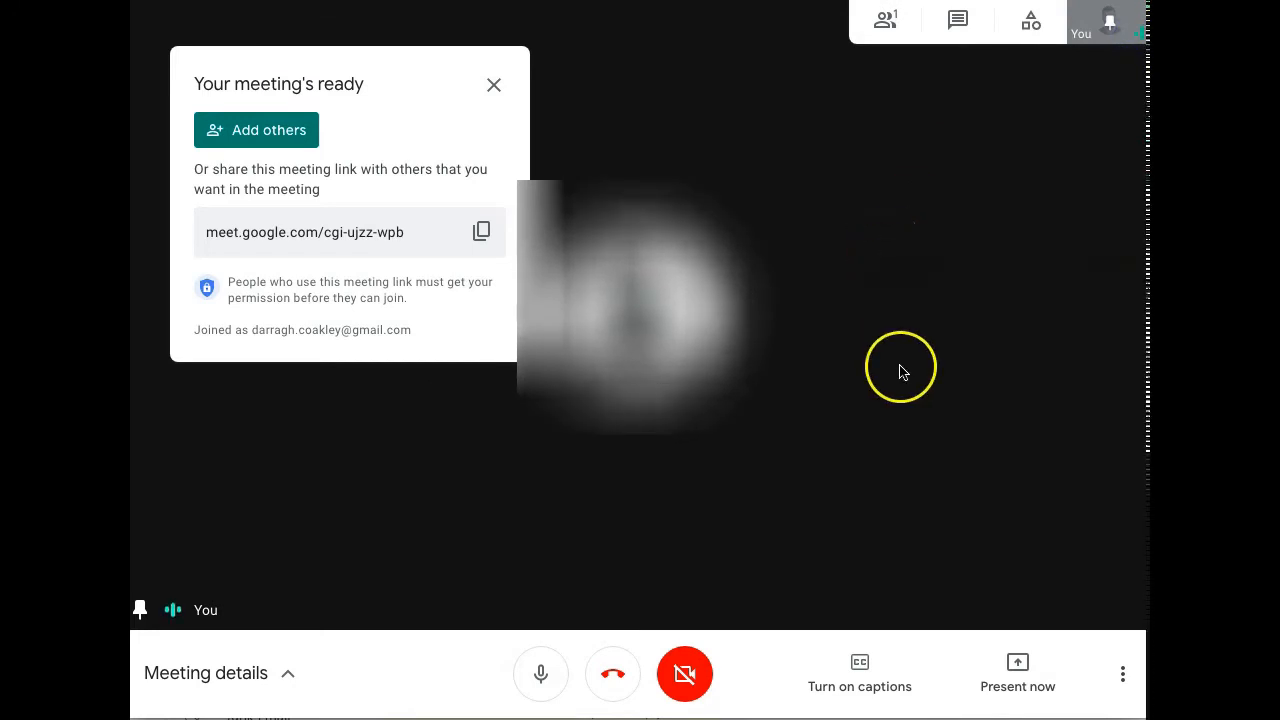
left_click(1122, 673)
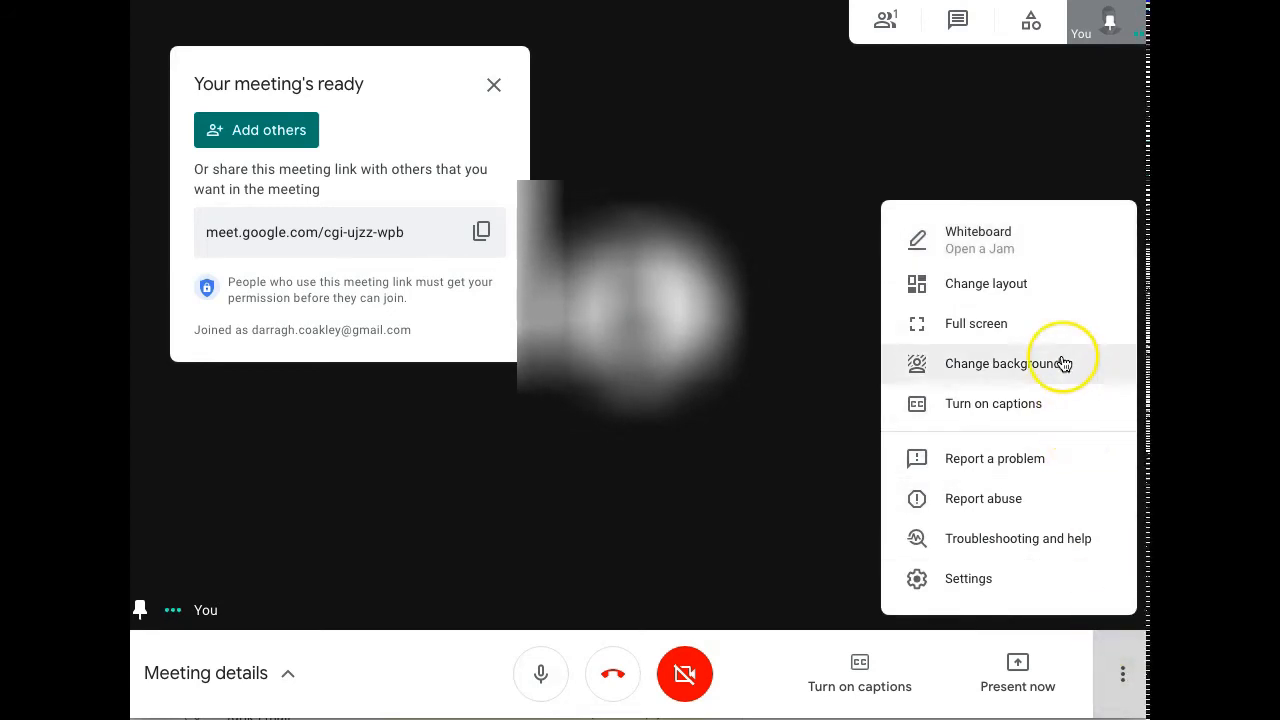
mouse_move(1038, 283)
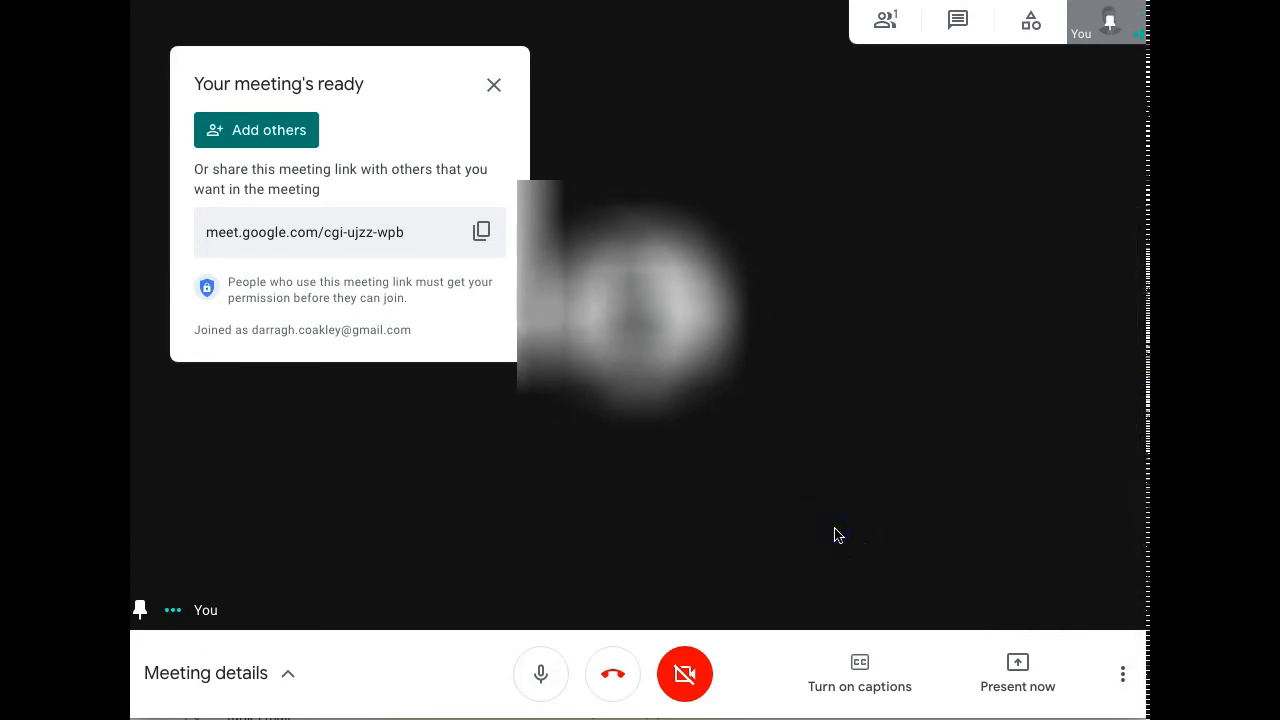
mouse_move(1017, 680)
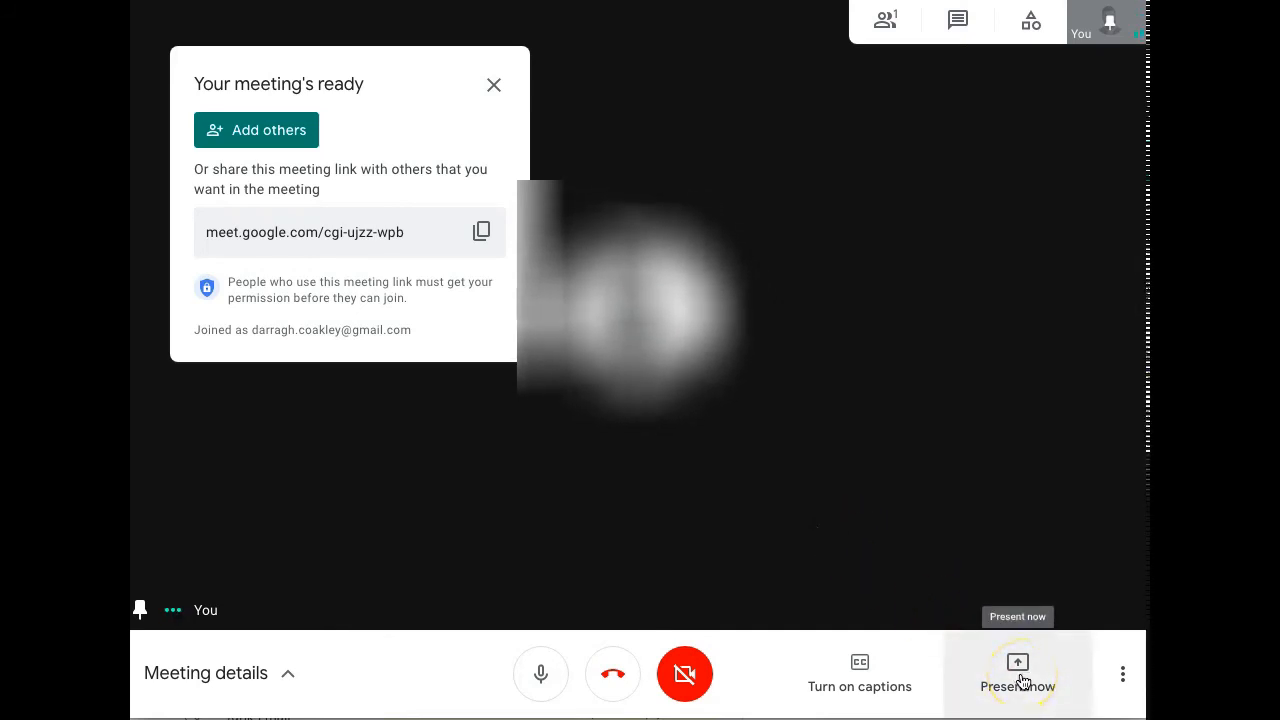
Cancel presenting the entire screen and close the 'Your meeting's ready' panel
left_click(1017, 673)
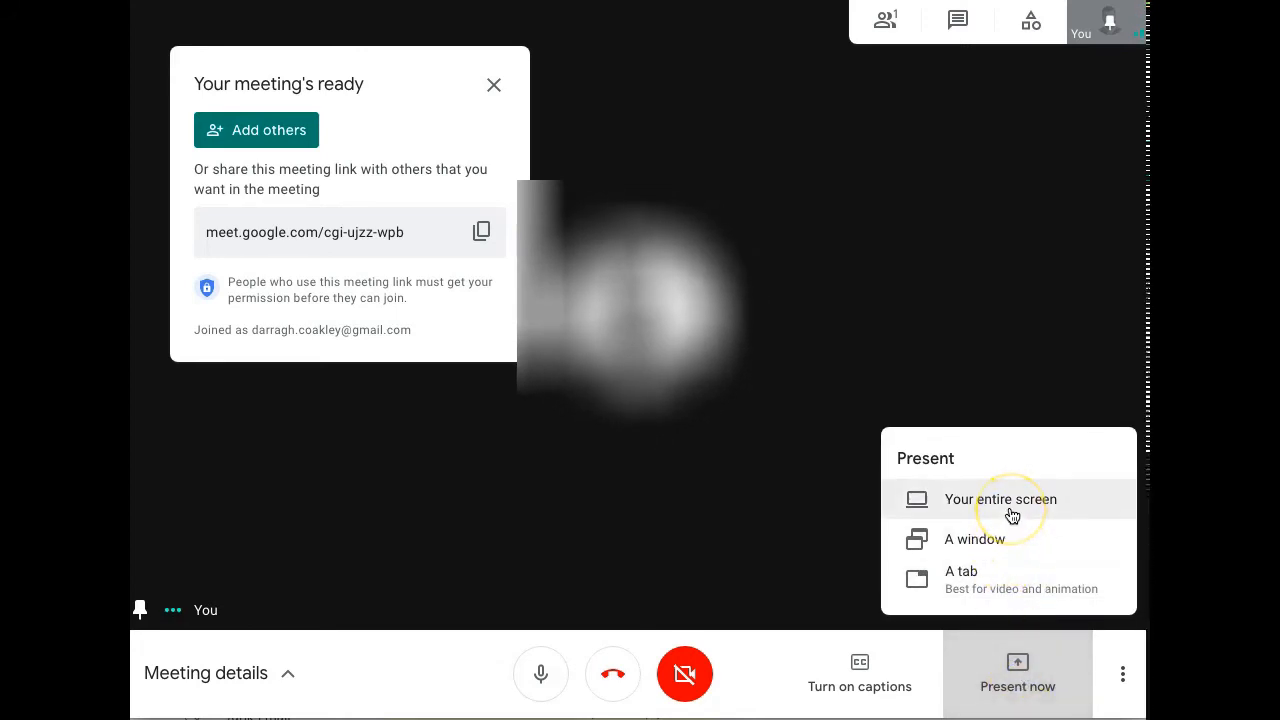
left_click(1000, 499)
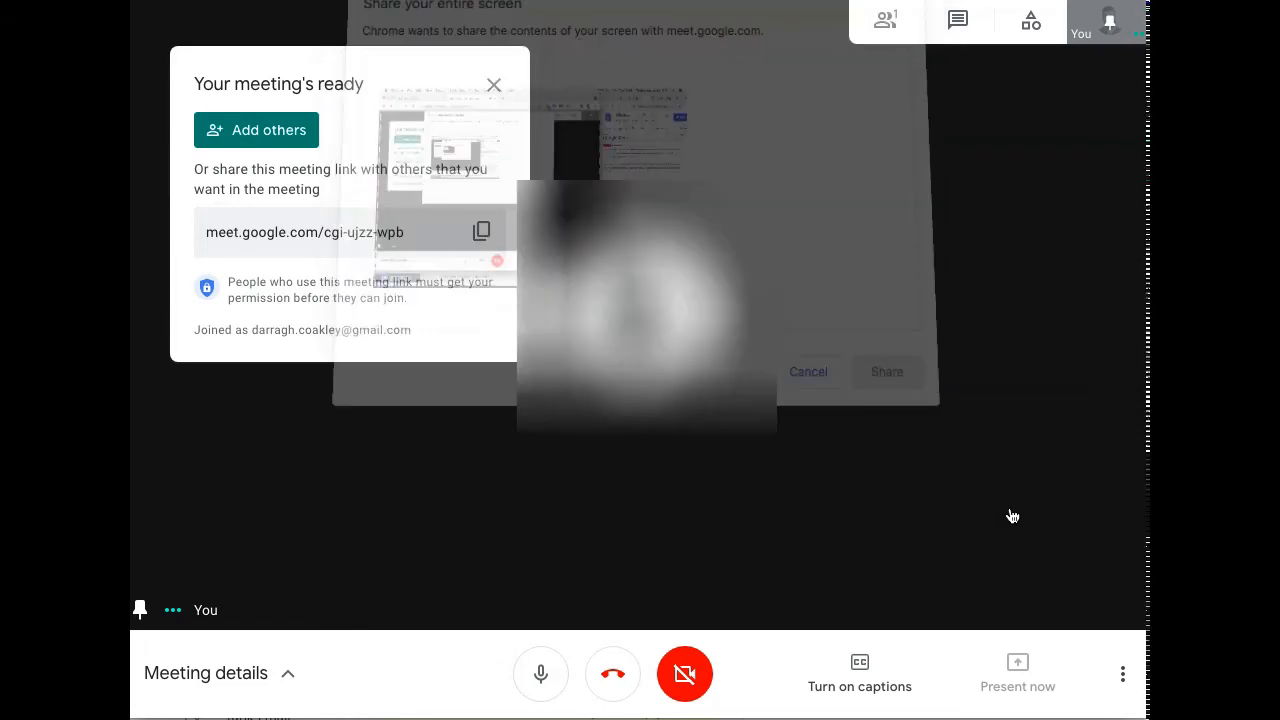
left_click(808, 371)
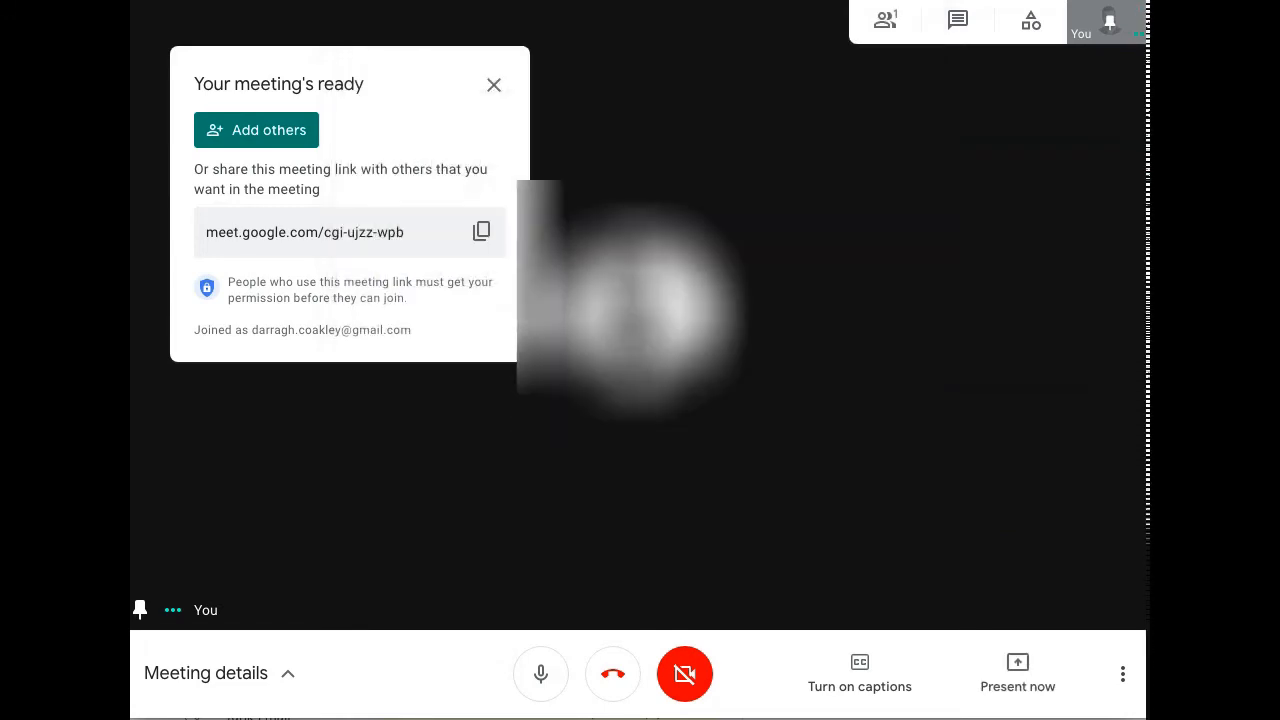
mouse_move(551, 33)
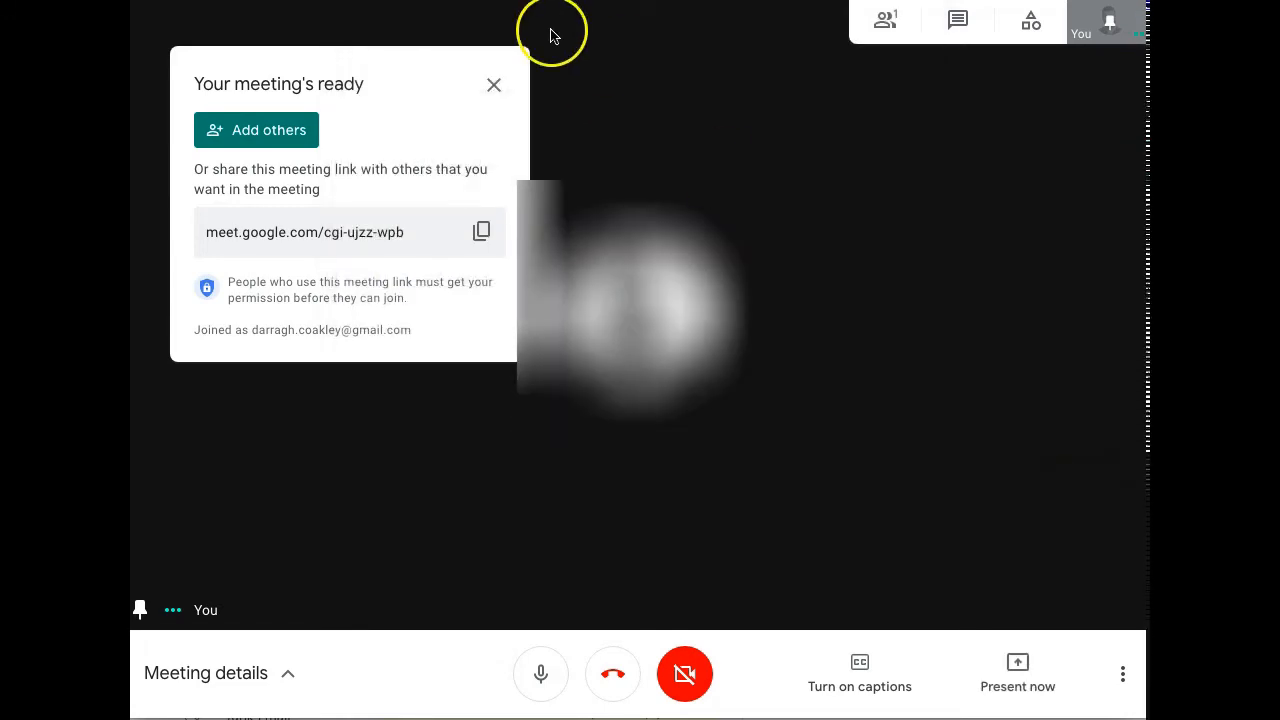
left_click(493, 84)
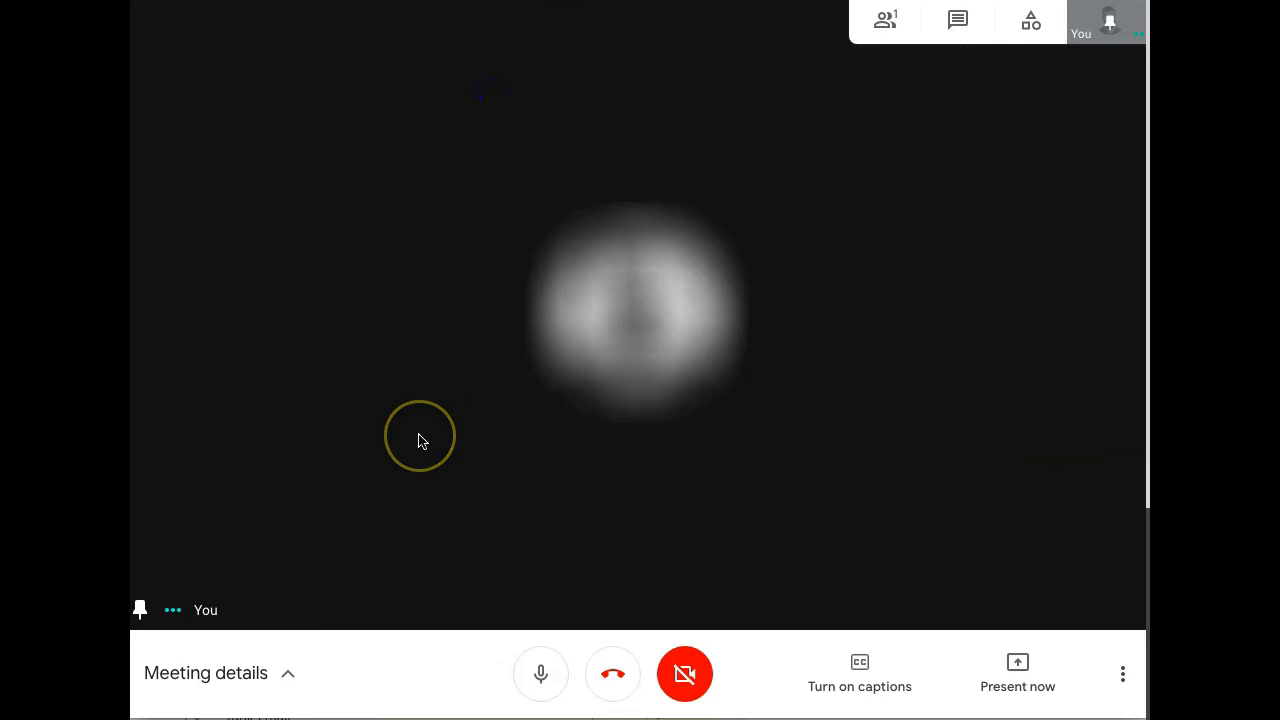
mouse_move(415, 137)
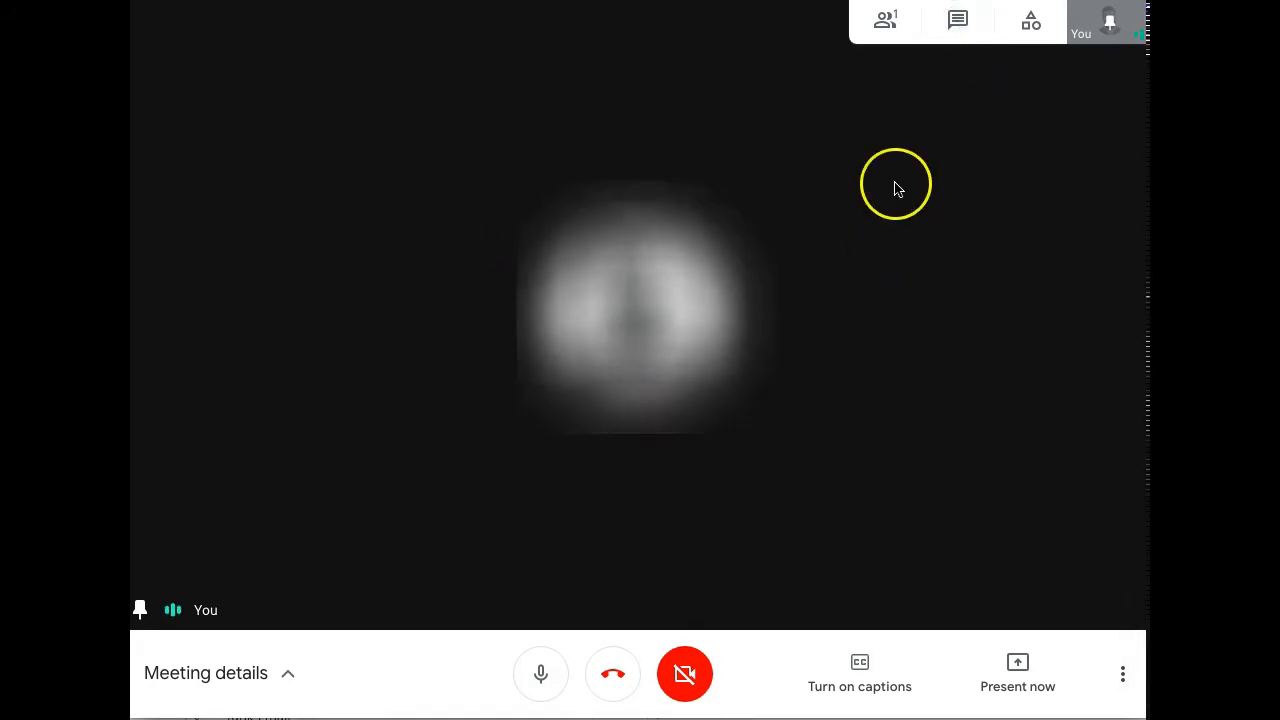
Reopen the chat and choose Present now > A tab to list shareable tabs
left_click(957, 20)
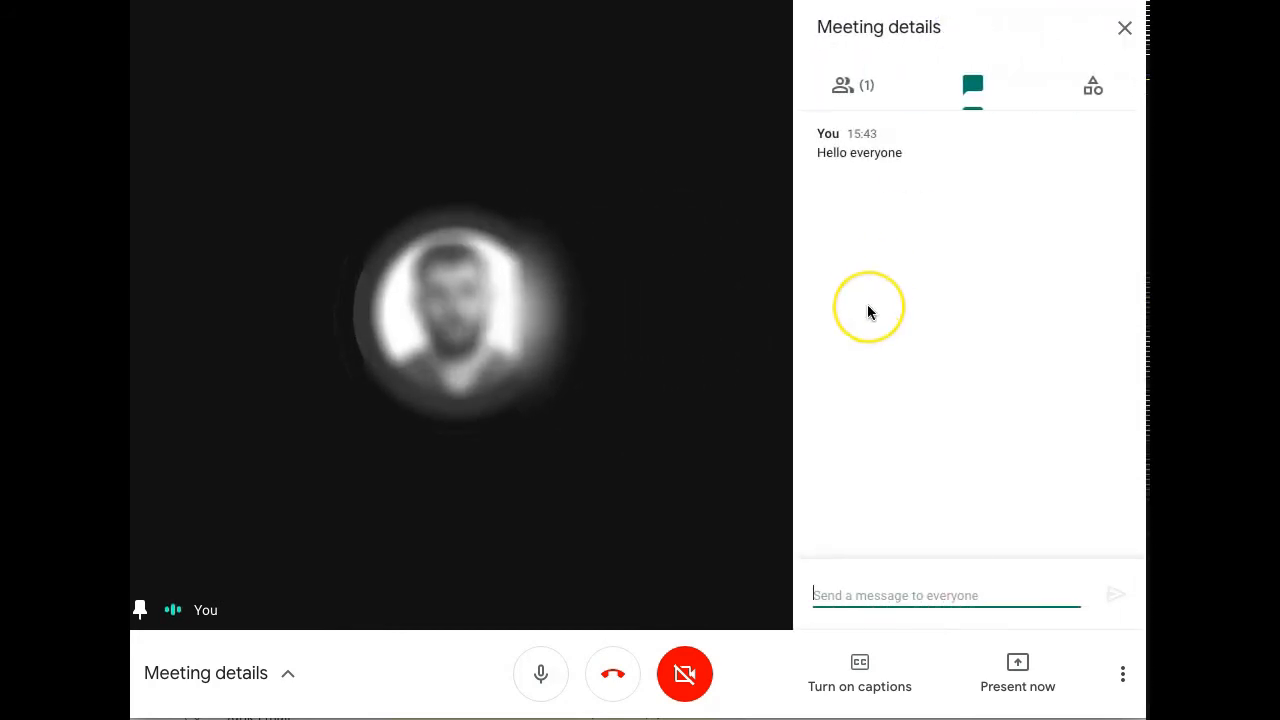
mouse_move(813, 338)
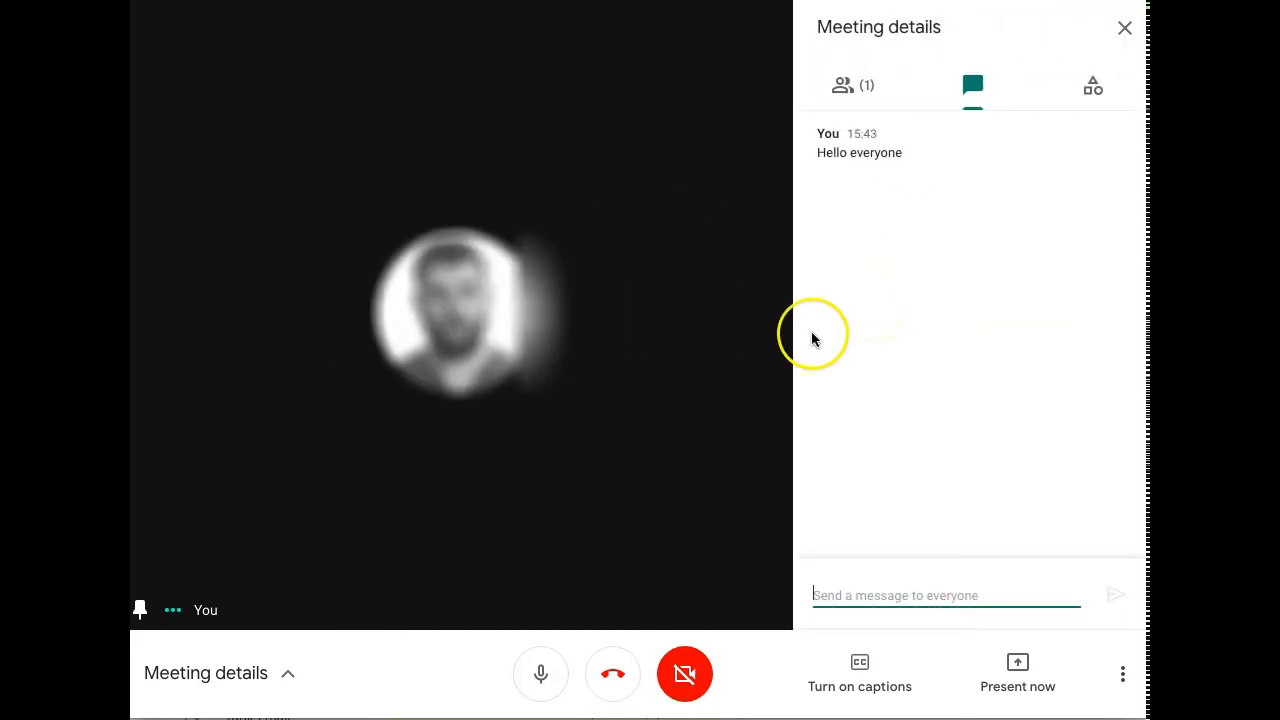
mouse_move(1017, 673)
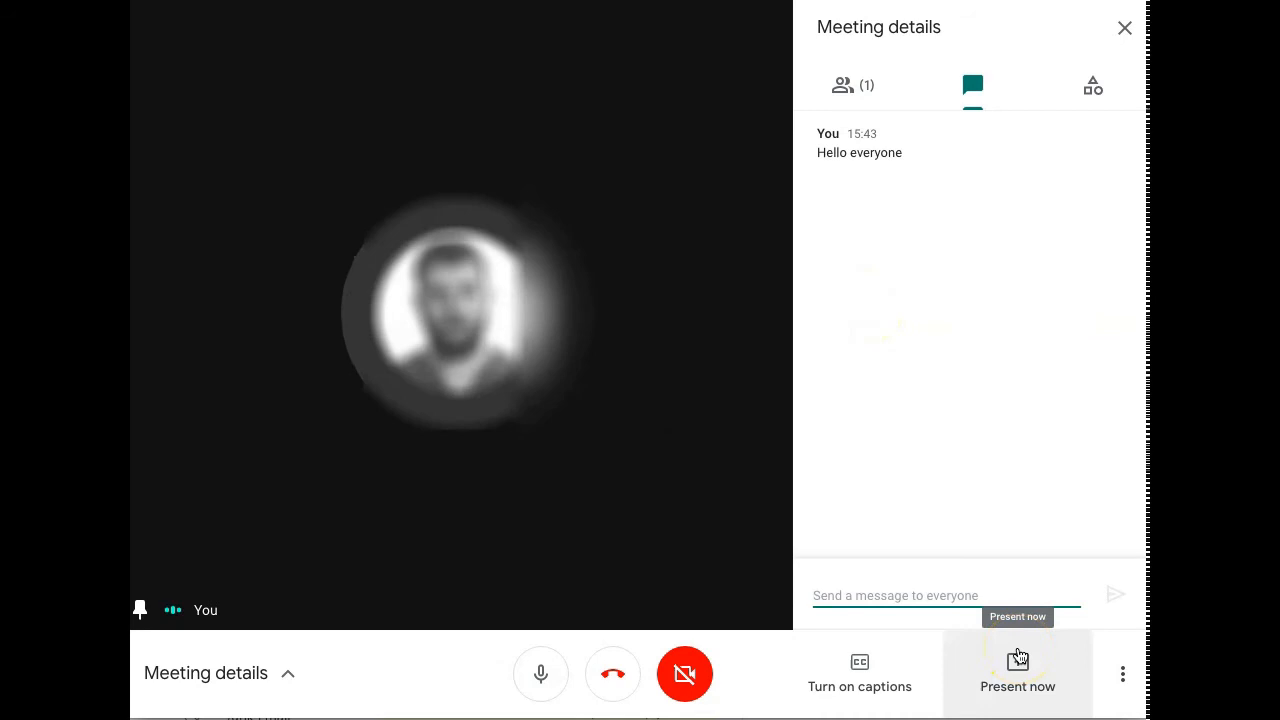
left_click(1017, 673)
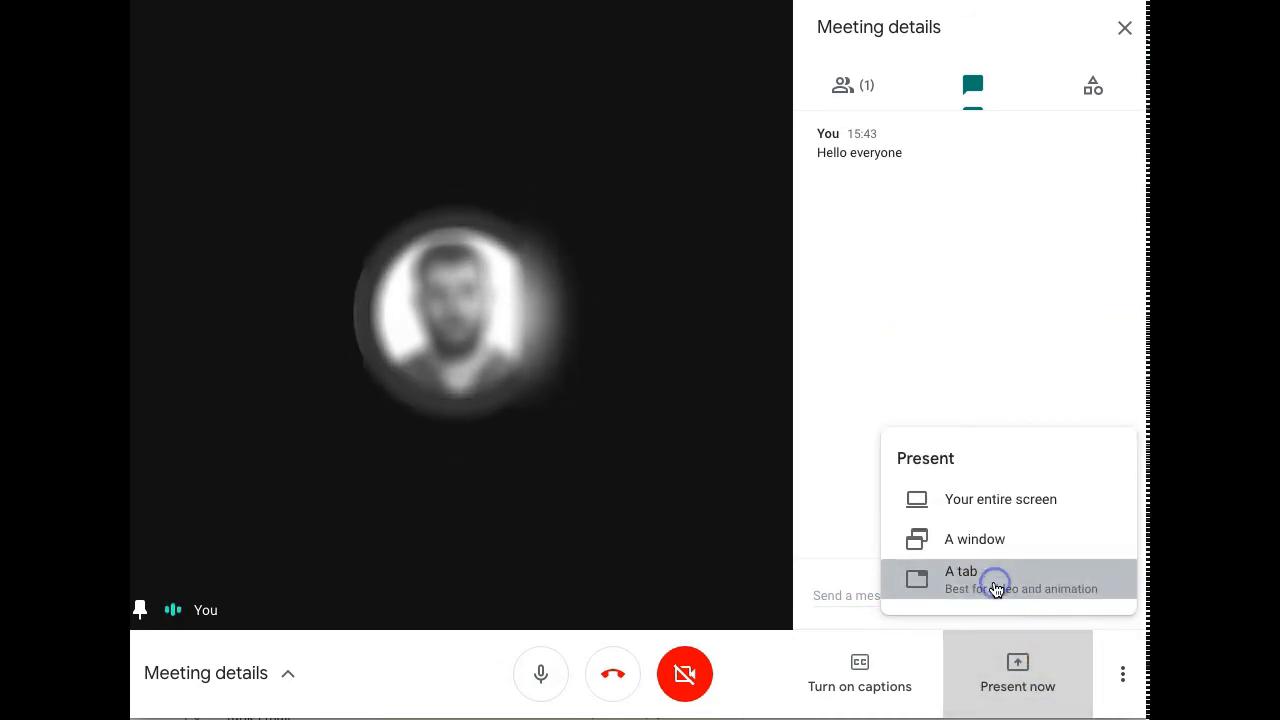
left_click(960, 578)
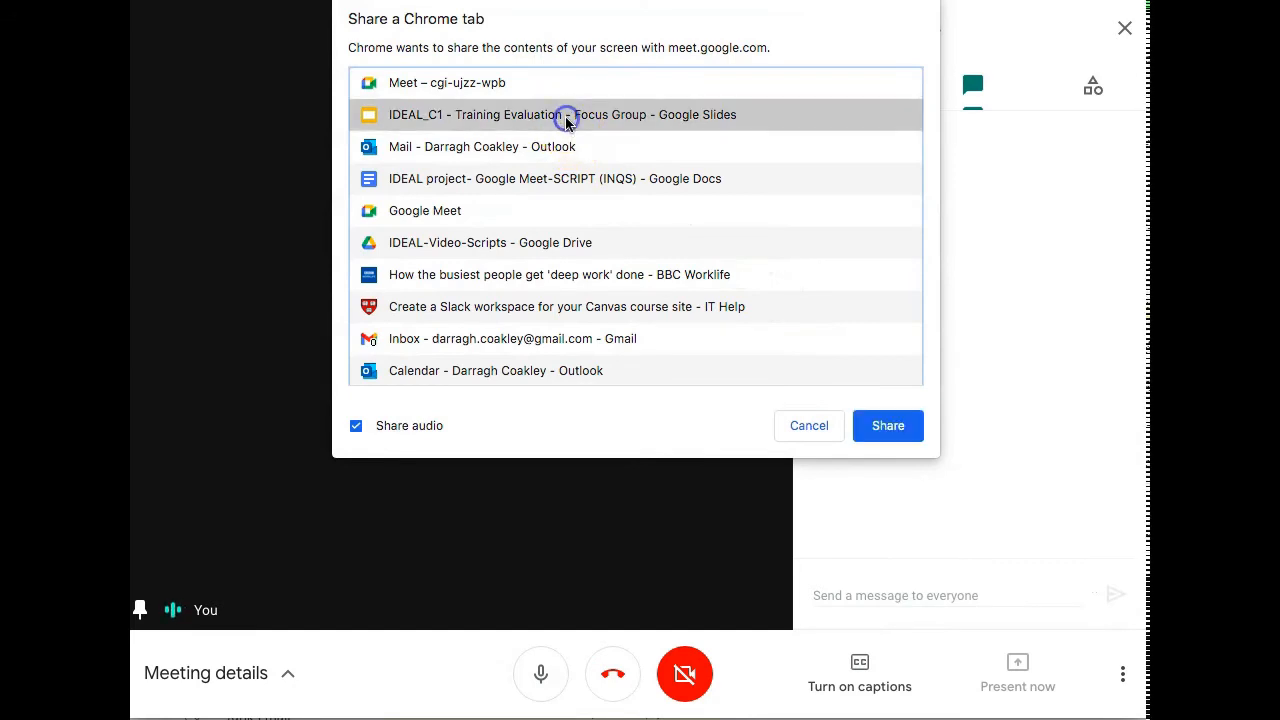
Share the 'IDEAL_C1 - Training Evaluation - Focus Group' Slides tab
left_click(886, 425)
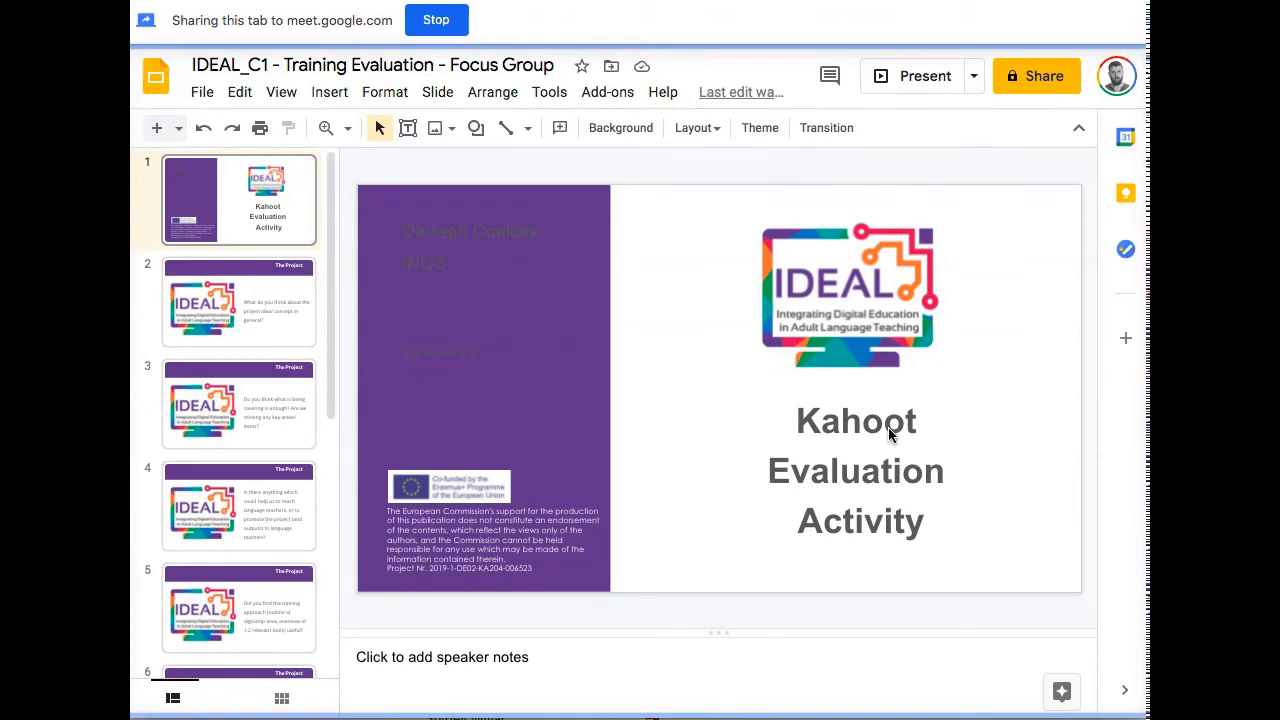
mouse_move(685, 113)
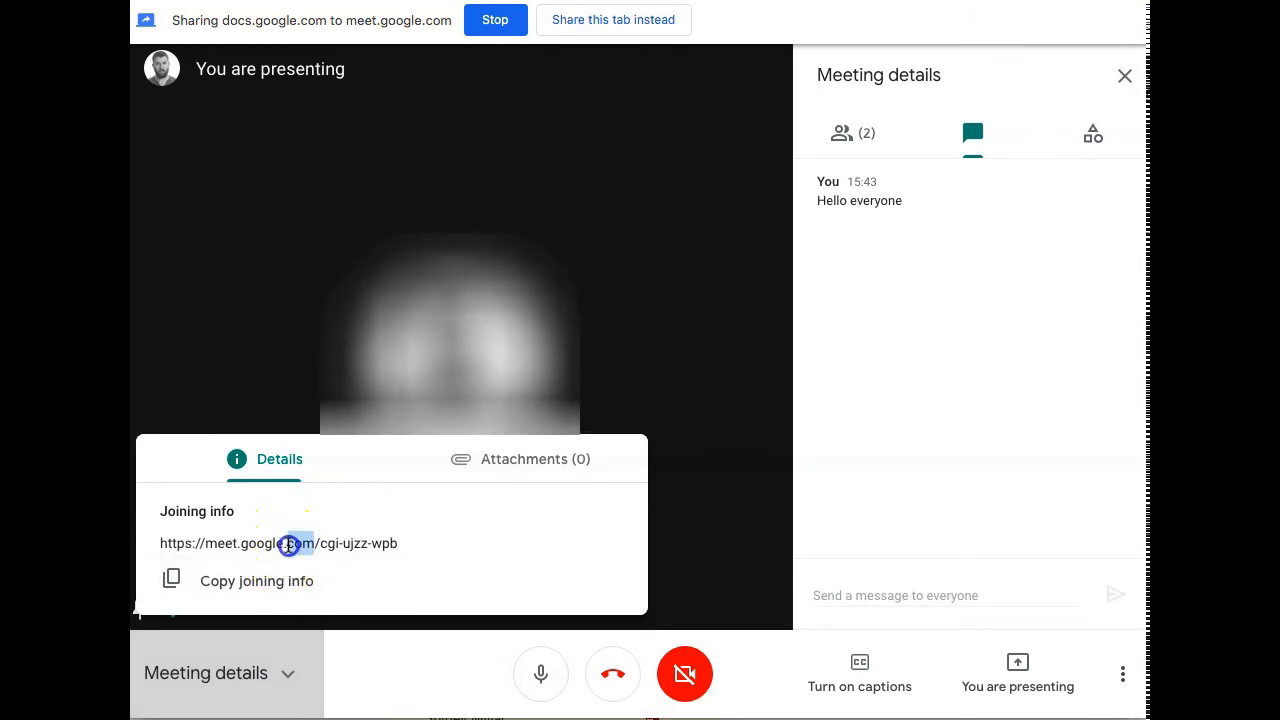
Select the full meeting joining link in the Meeting details panel
triple_click(278, 543)
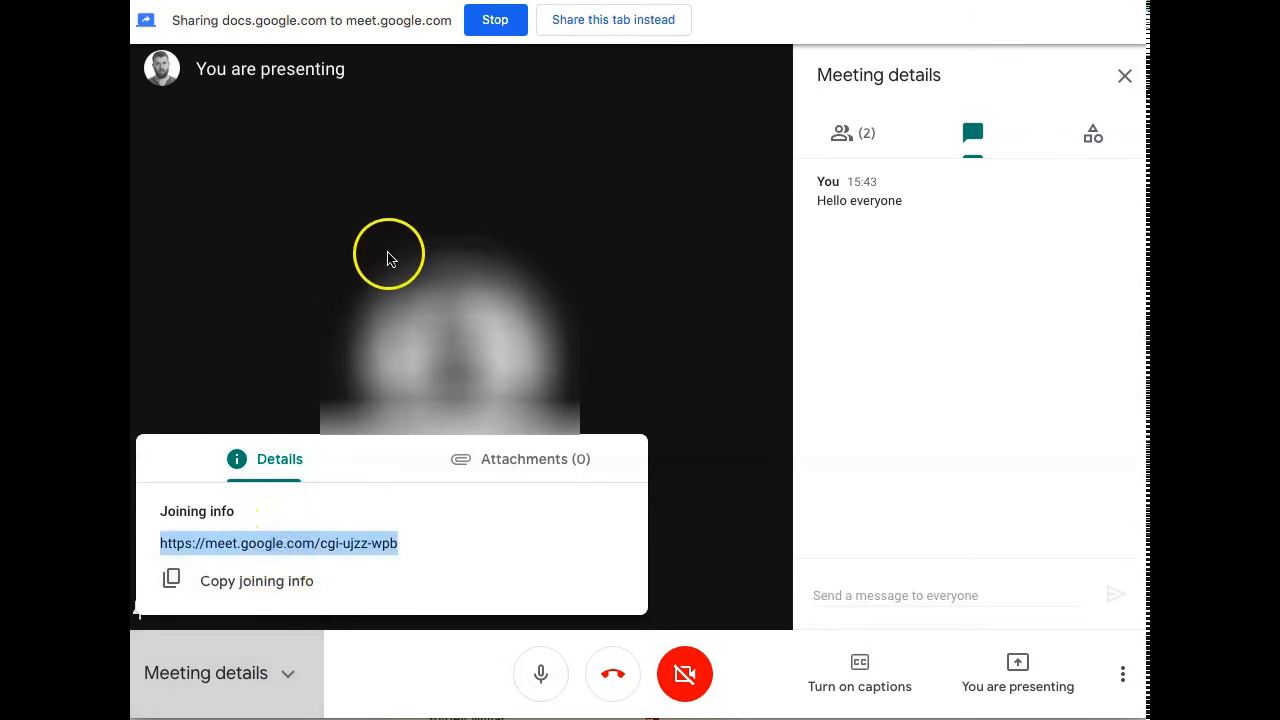